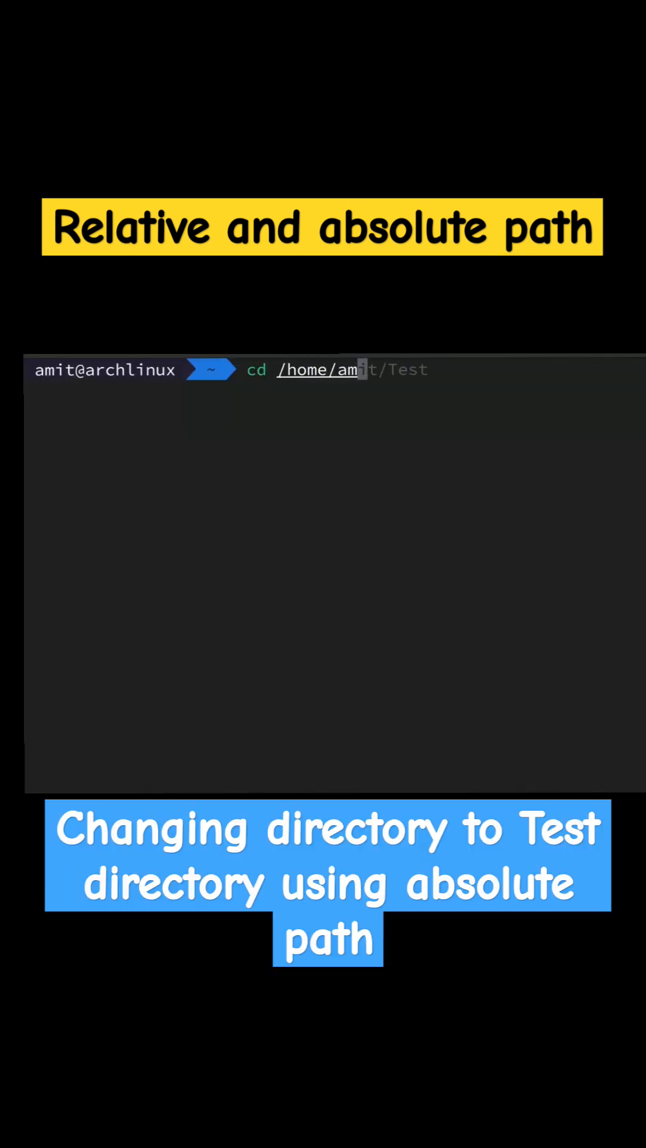
# Step: Change directory into ~/Test using its full absolute path
pyautogui.write('cd ./Parent')
pyautogui.press('Return')
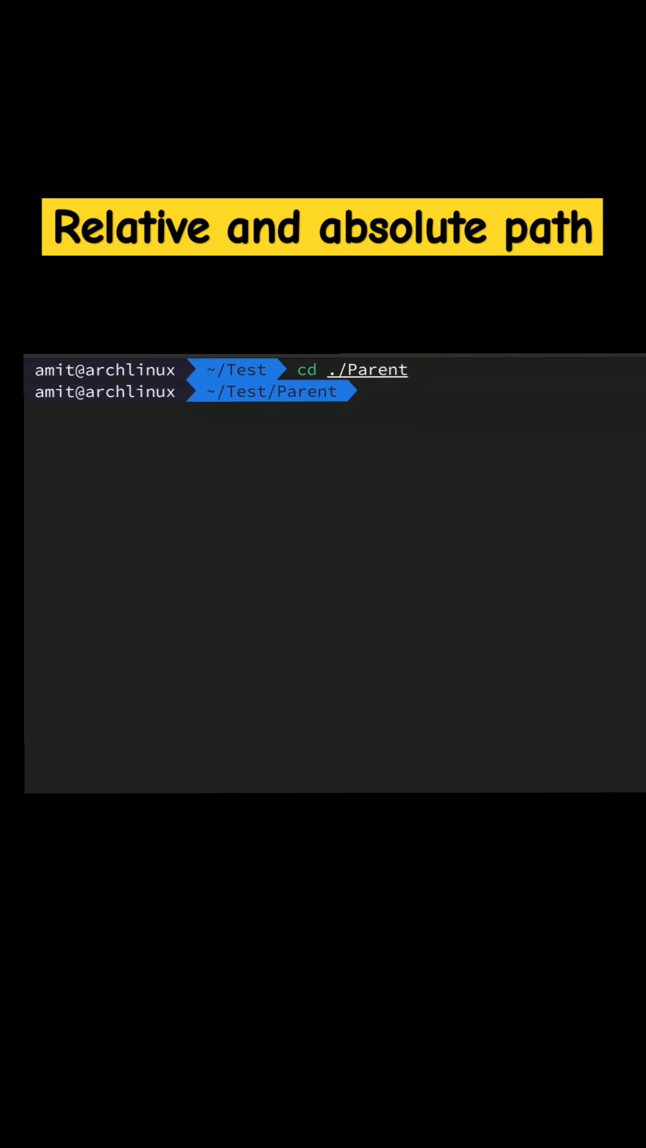
# Step: Move into ./Parent with a relative path, then cd .. back up to ~/Test
pyautogui.press('Return')
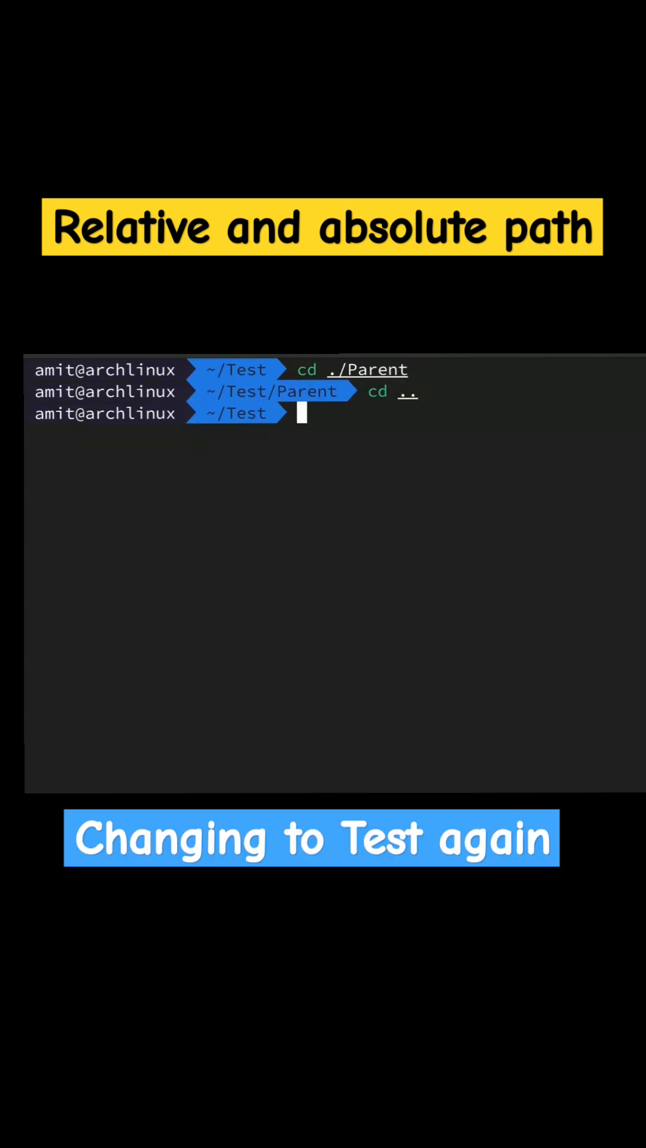